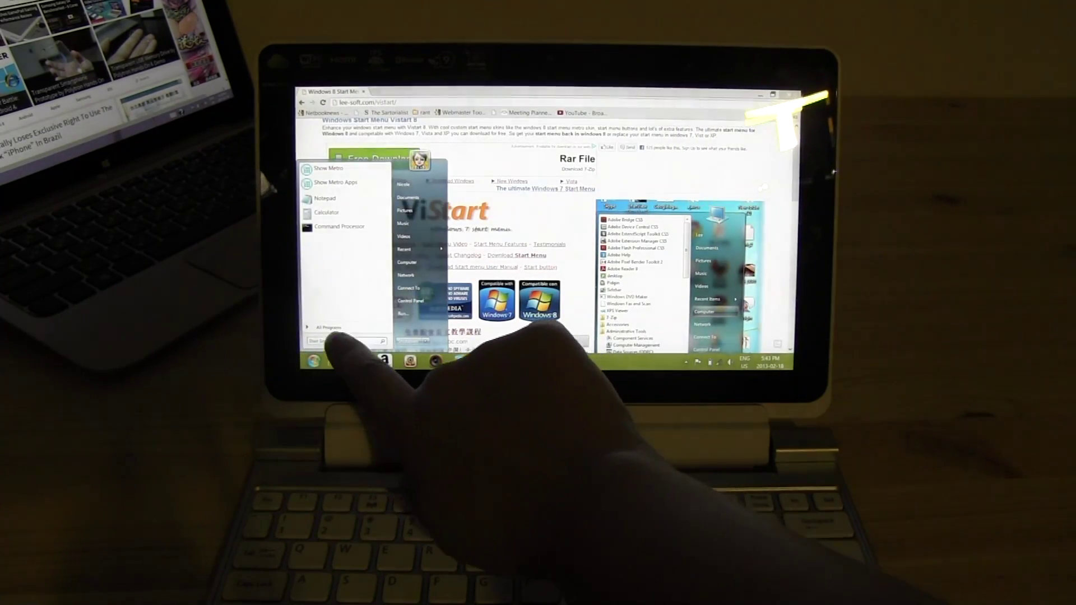
Step: Expand All Programs in the ViStart Start menu to list the installed applications
click(327, 327)
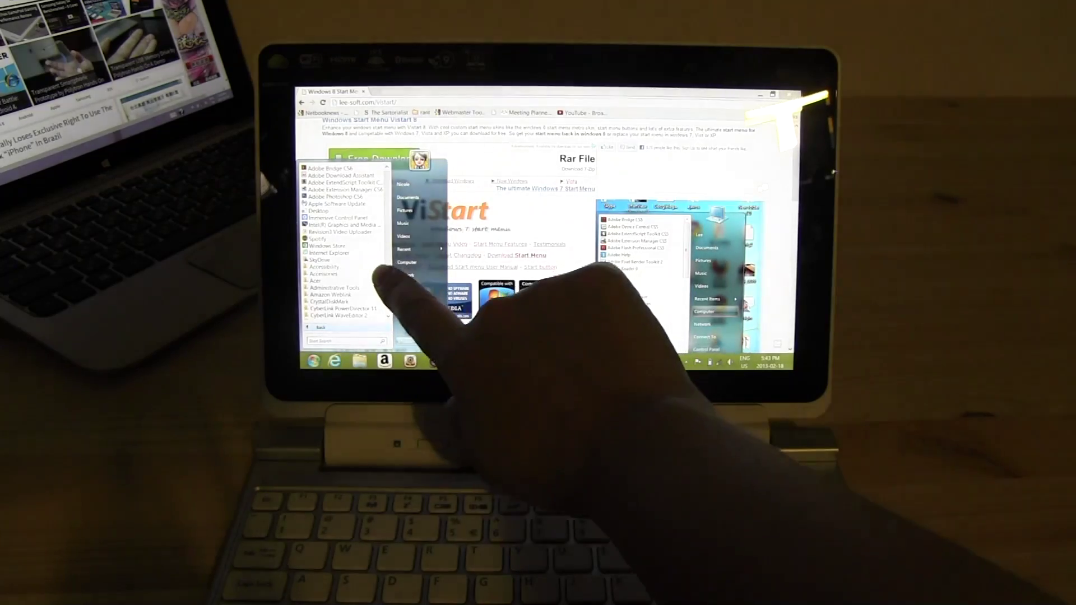